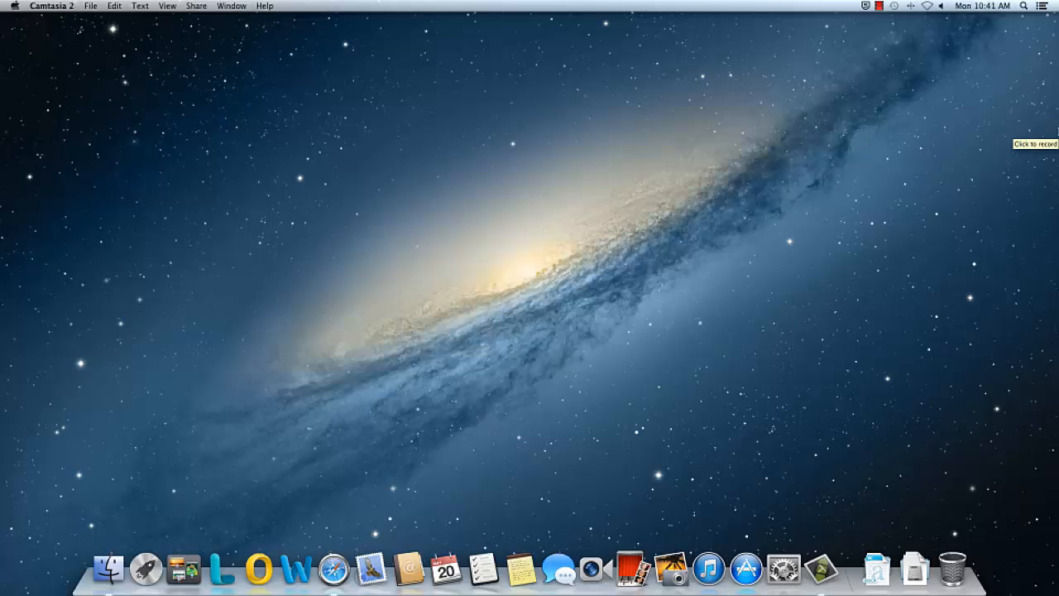
# Bring up Safari showing the University of Idaho ITS Help Desk VPN page.
pyautogui.click(333, 569)
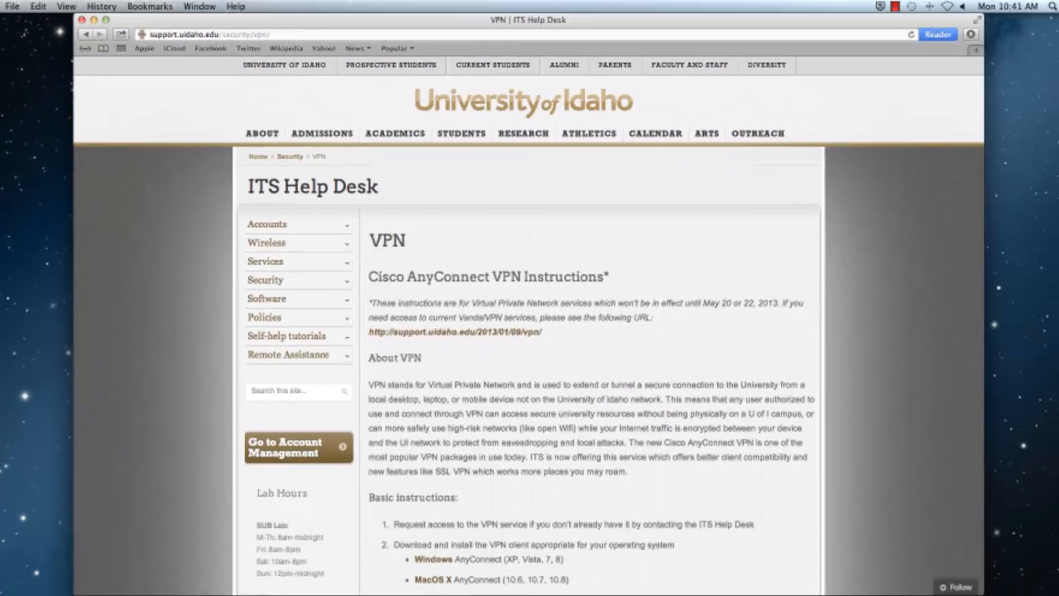
pyautogui.scroll(-3)
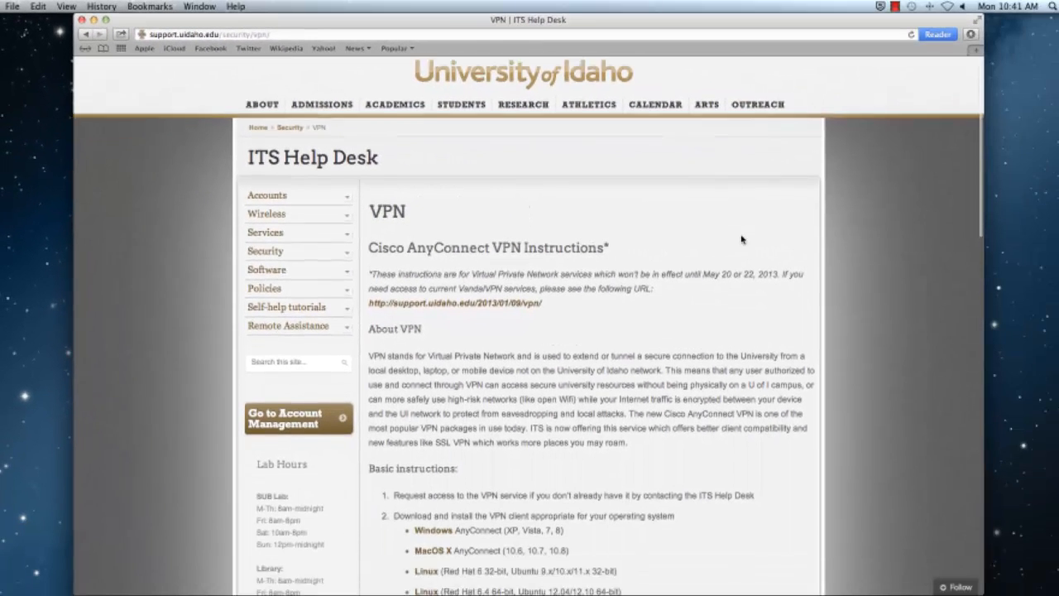
pyautogui.scroll(-3)
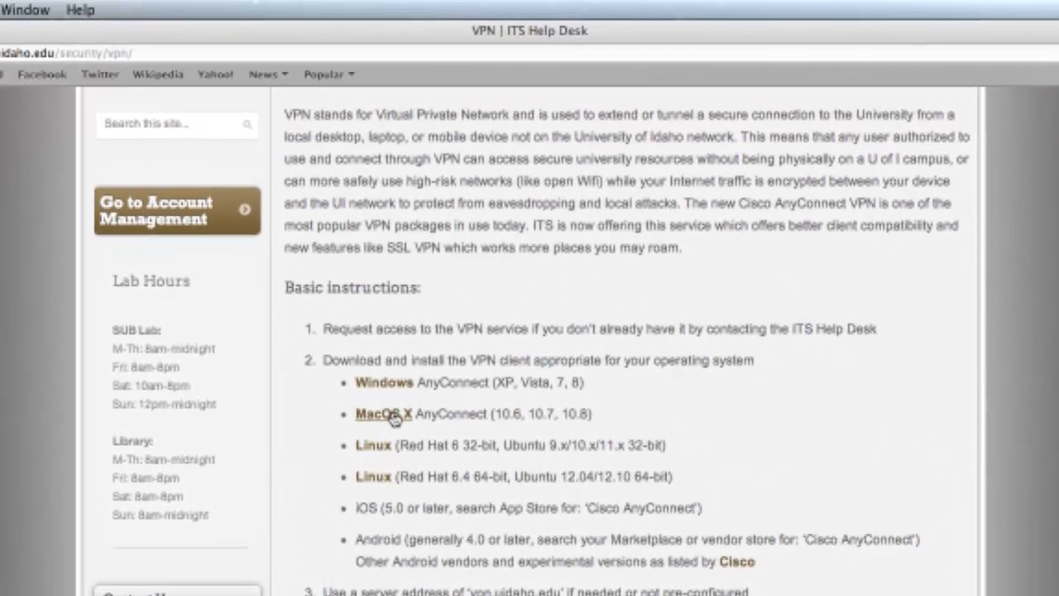
# Start the Mac OS X AnyConnect download, signing in with NetID and password at the login prompt.
pyautogui.click(382, 414)
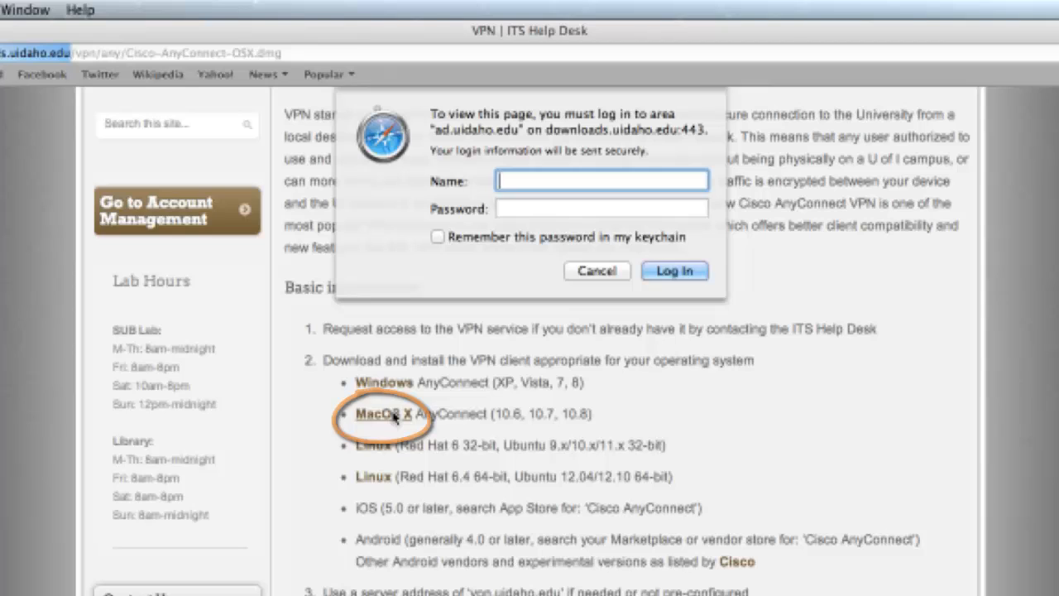
pyautogui.write('vandal')
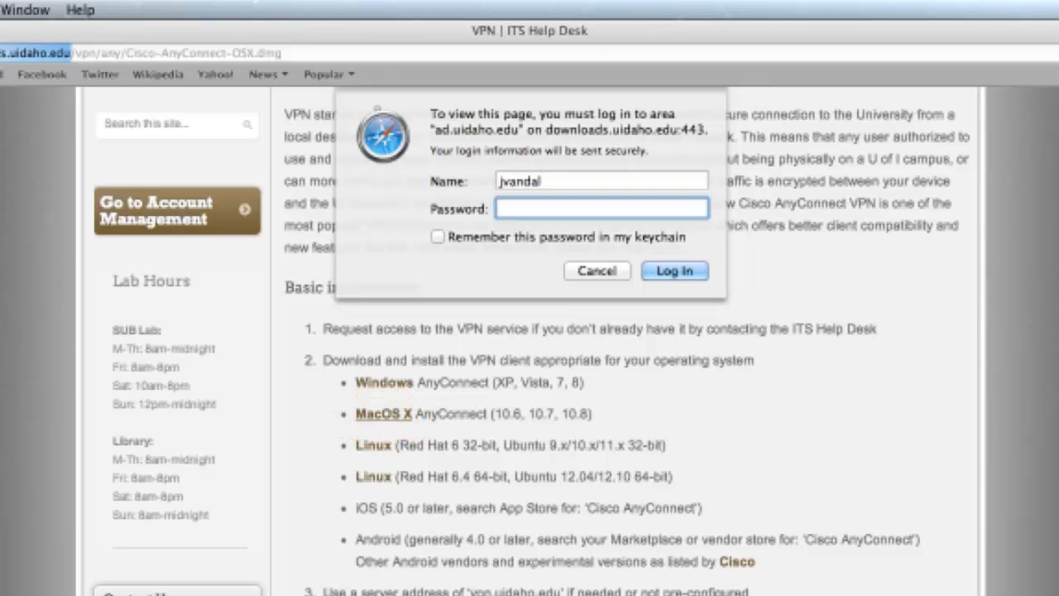
pyautogui.write('password')
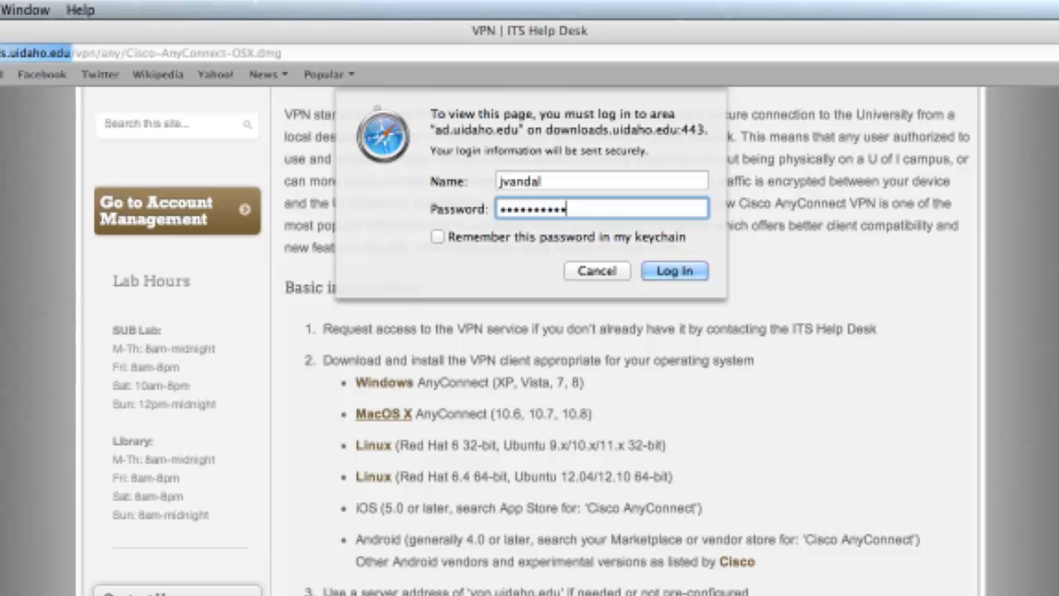
pyautogui.click(674, 271)
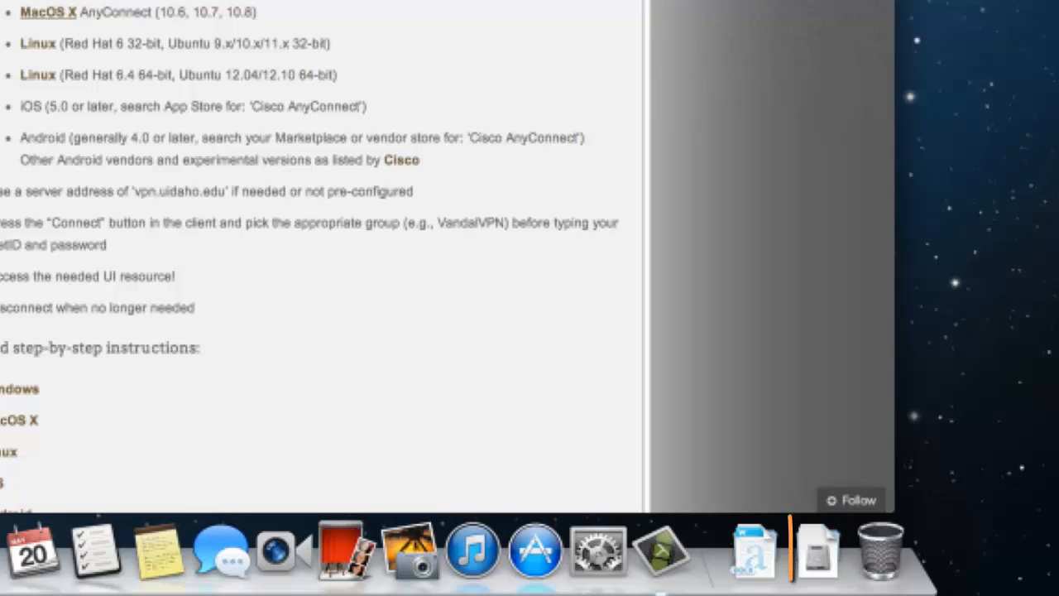
pyautogui.moveTo(817, 549)
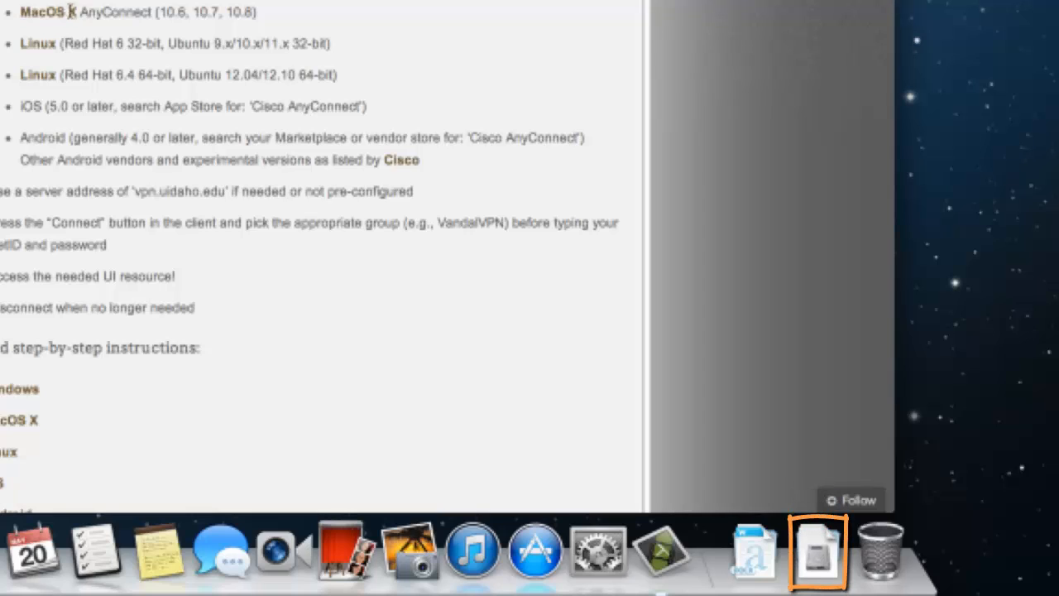
pyautogui.moveTo(814, 566)
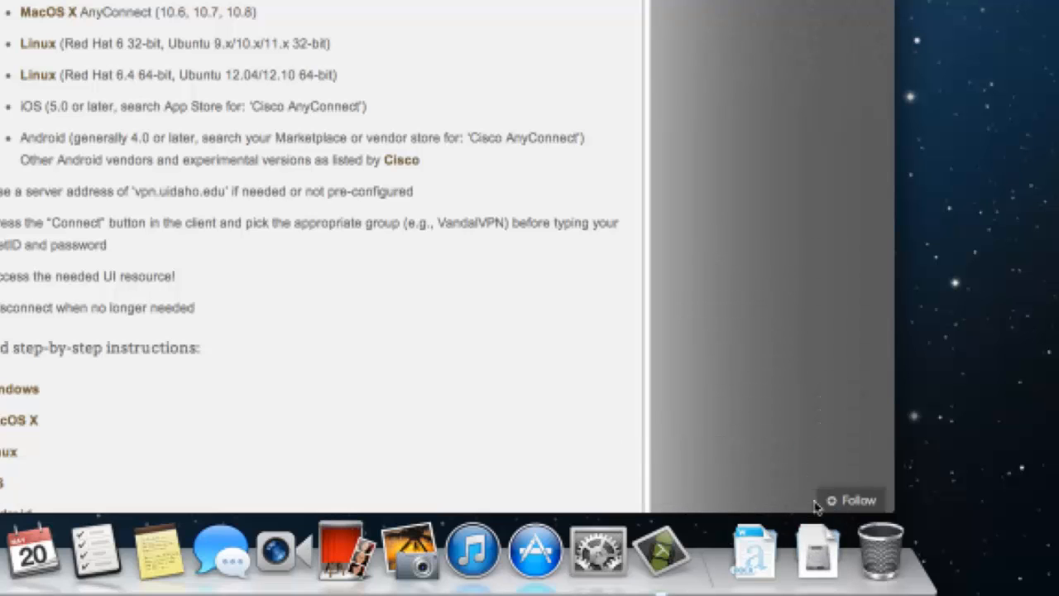
# Mount the downloaded AnyConnect disk image showing vpn.pkg and Profiles.
pyautogui.scroll(3)
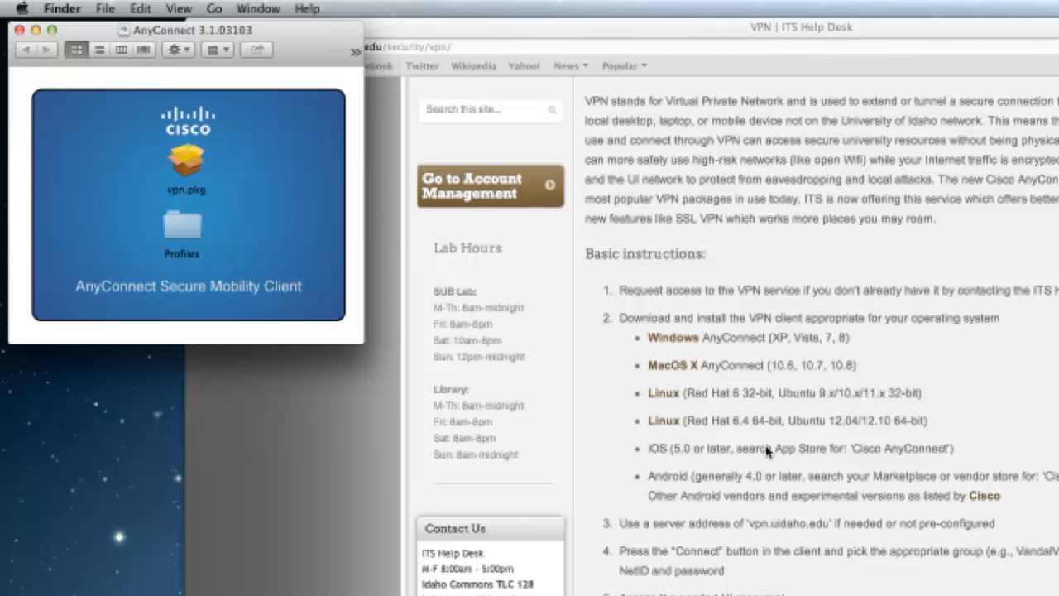
# Launch vpn.pkg and advance the AnyConnect installer to the Standard Install step on Macintosh HD.
pyautogui.doubleClick(185, 162)
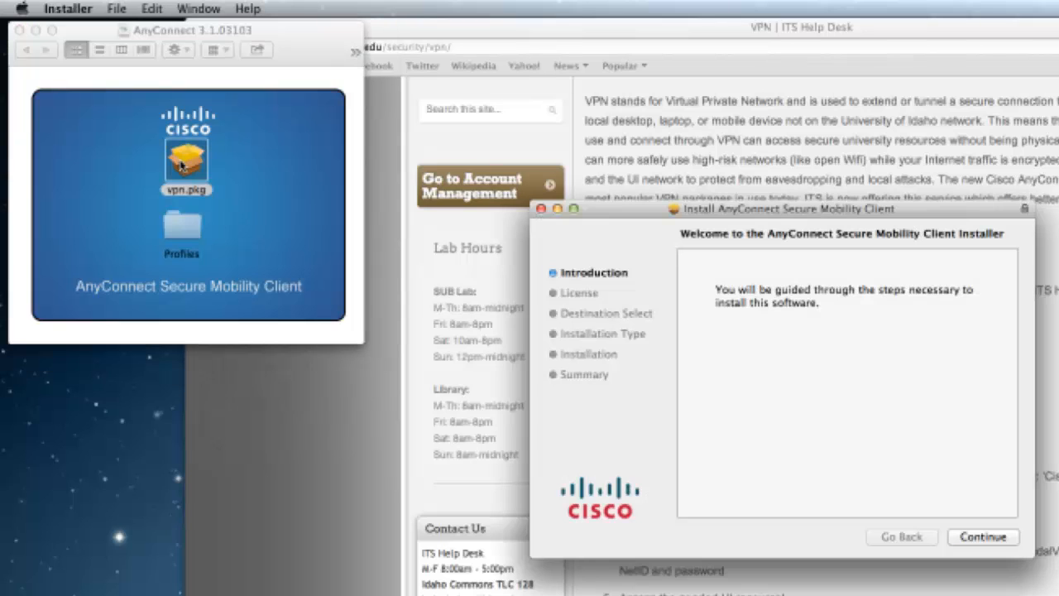
pyautogui.moveTo(991, 559)
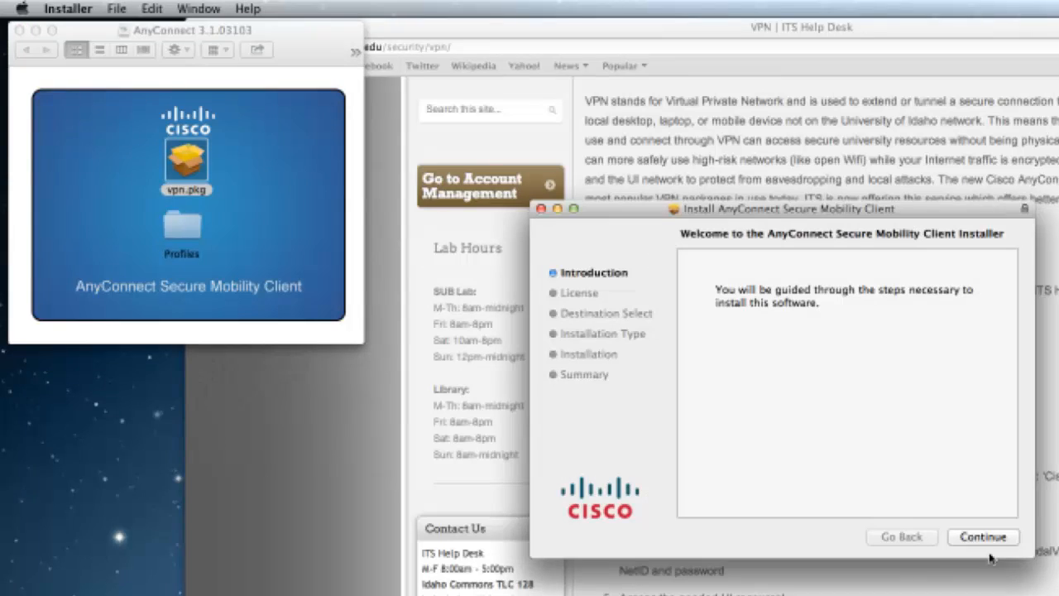
pyautogui.click(983, 536)
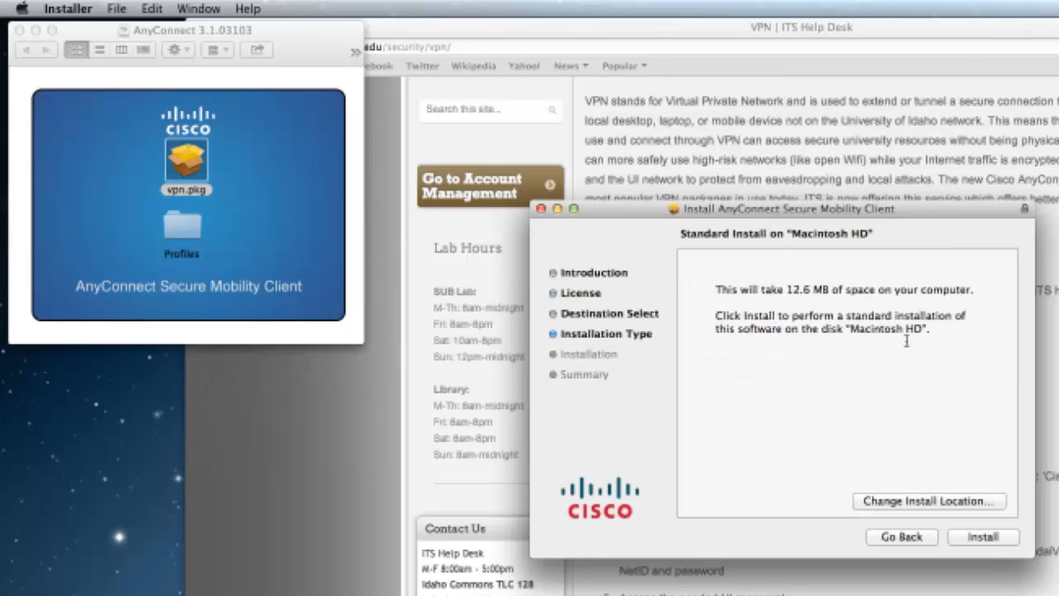
# Install AnyConnect on Macintosh HD, authorising with the administrator name and password.
pyautogui.click(983, 536)
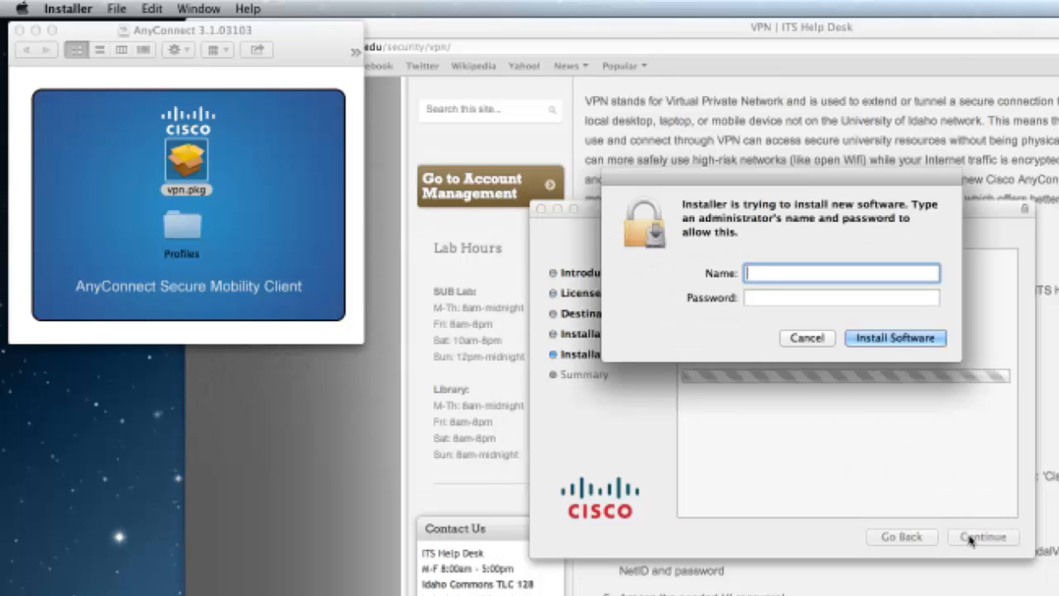
pyautogui.write('Help Desk')
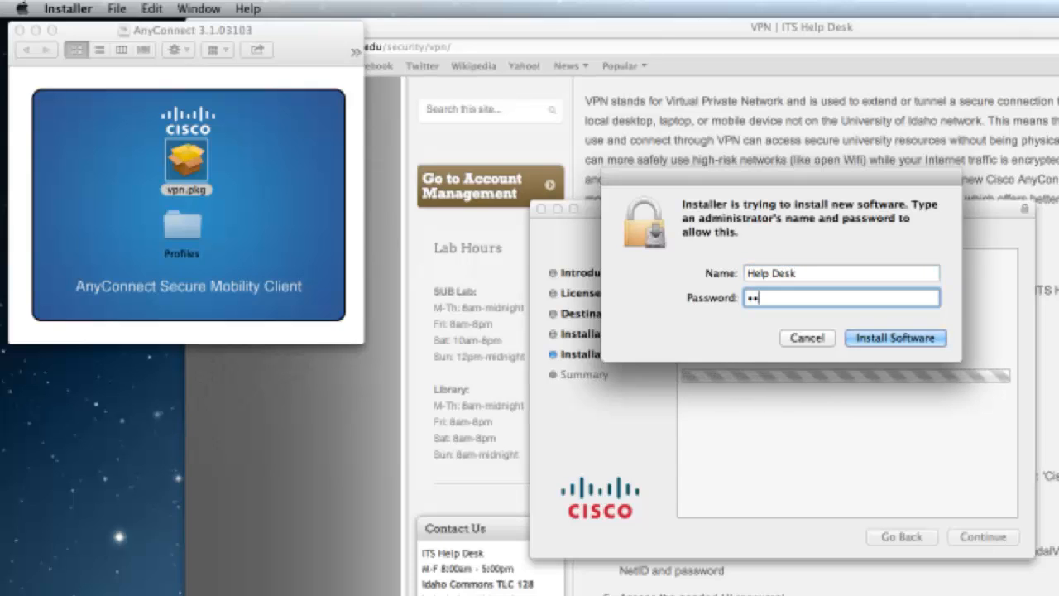
pyautogui.write('••')
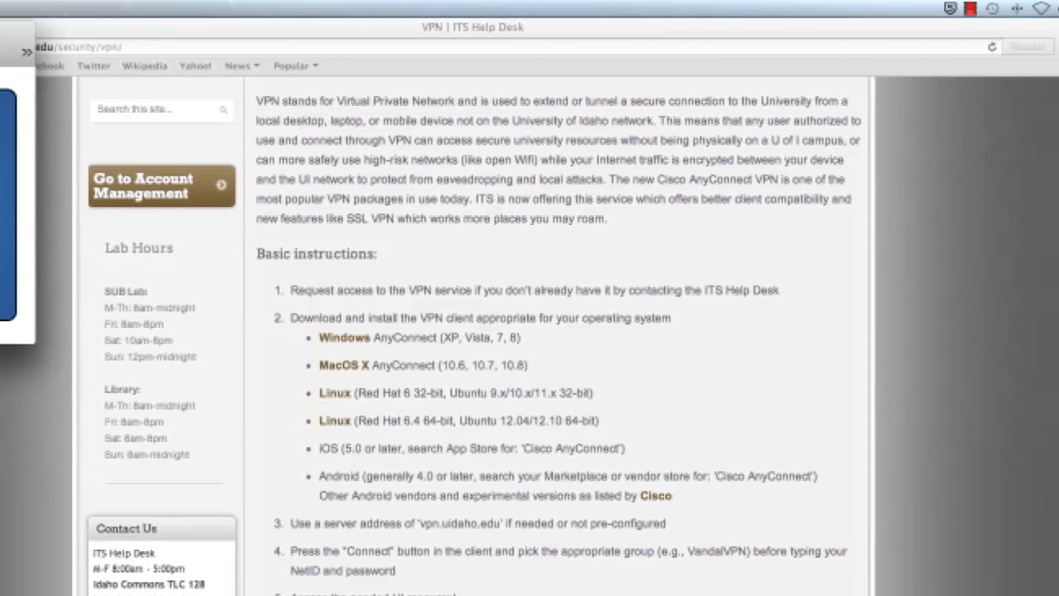
# Launch Cisco AnyConnect via Spotlight and start connecting to vpn.uidaho.edu.
pyautogui.click(1006, 10)
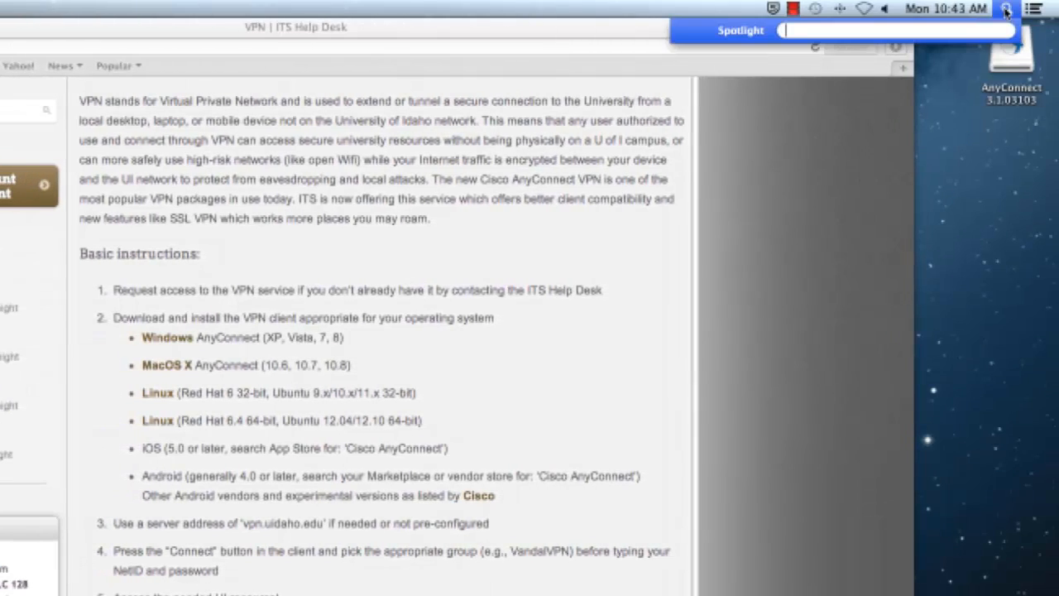
pyautogui.write('Cis')
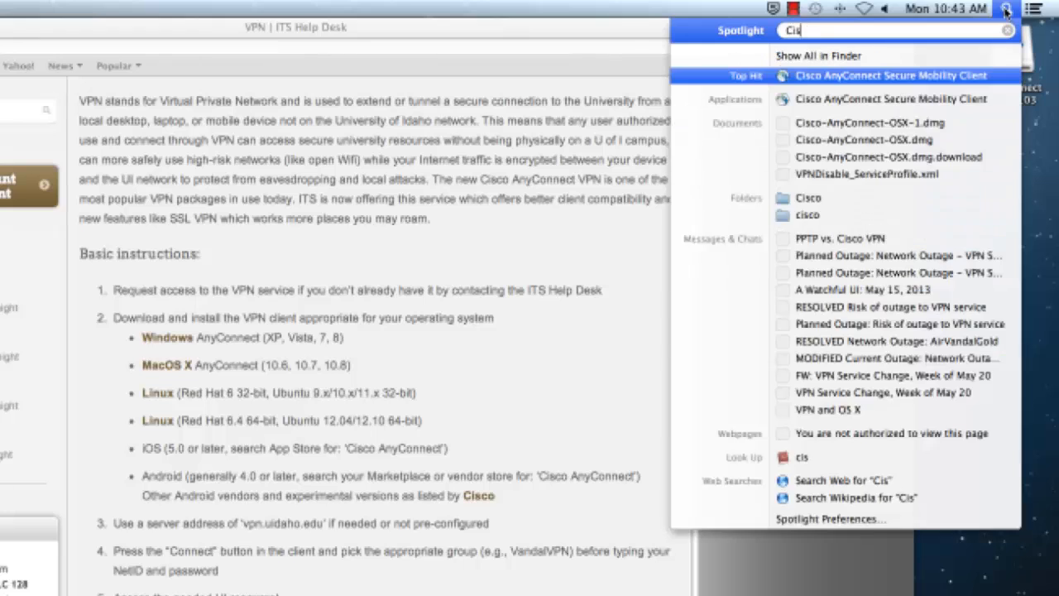
pyautogui.write('co')
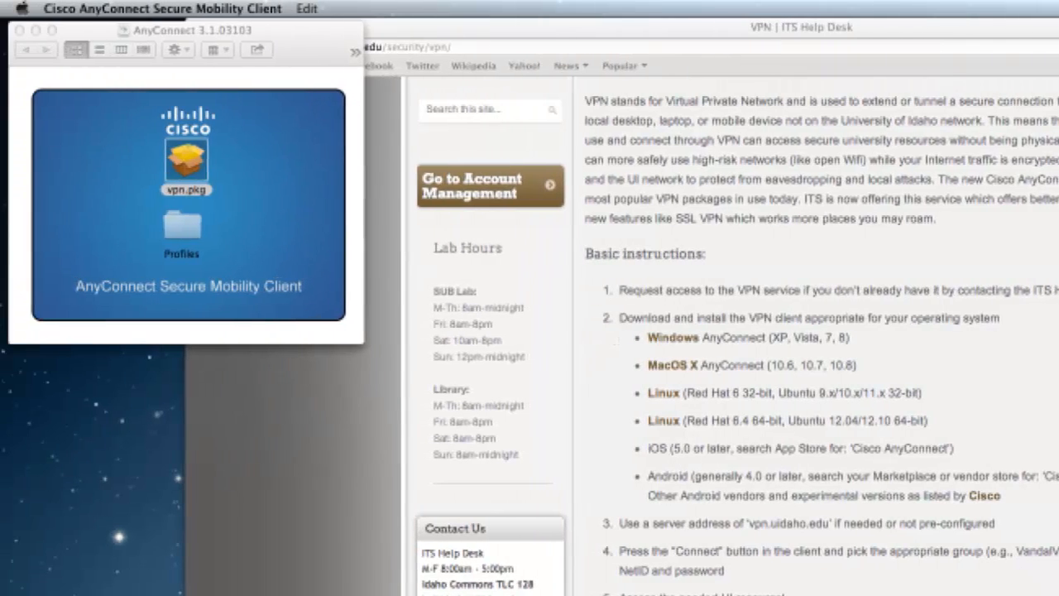
pyautogui.doubleClick(185, 157)
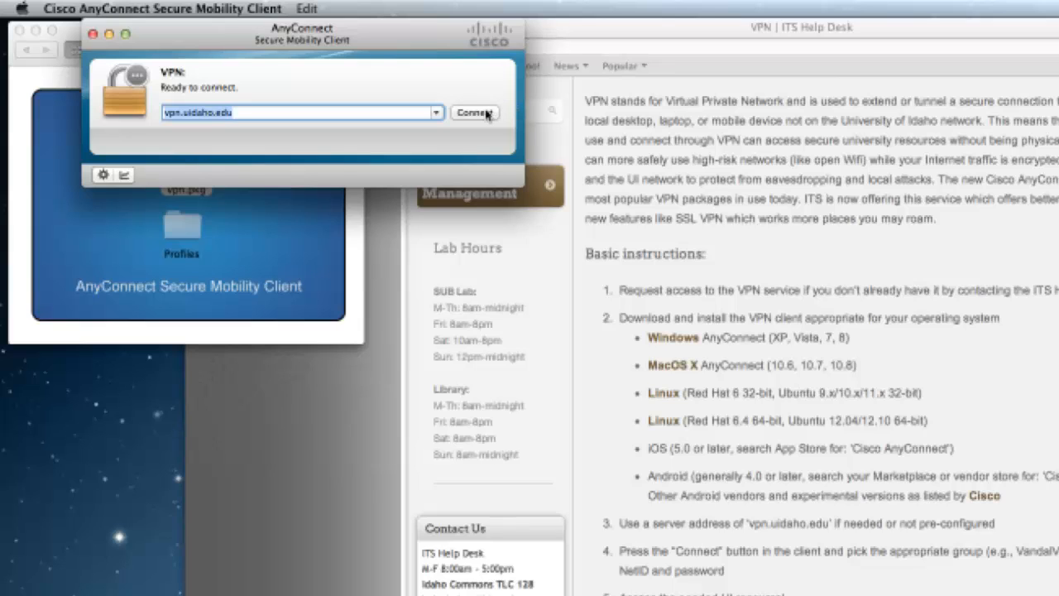
pyautogui.click(473, 113)
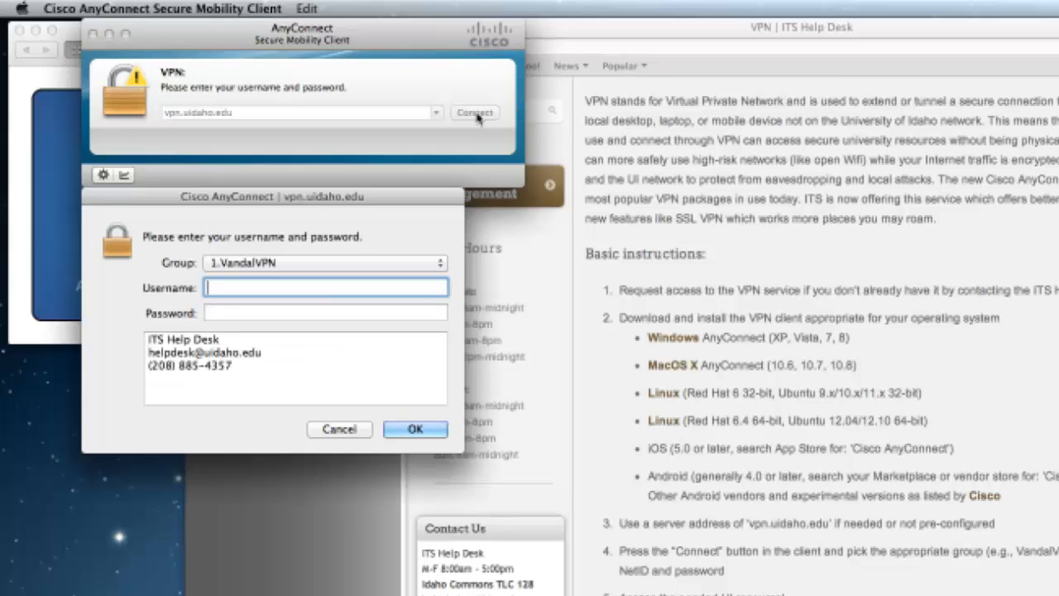
pyautogui.moveTo(347, 288)
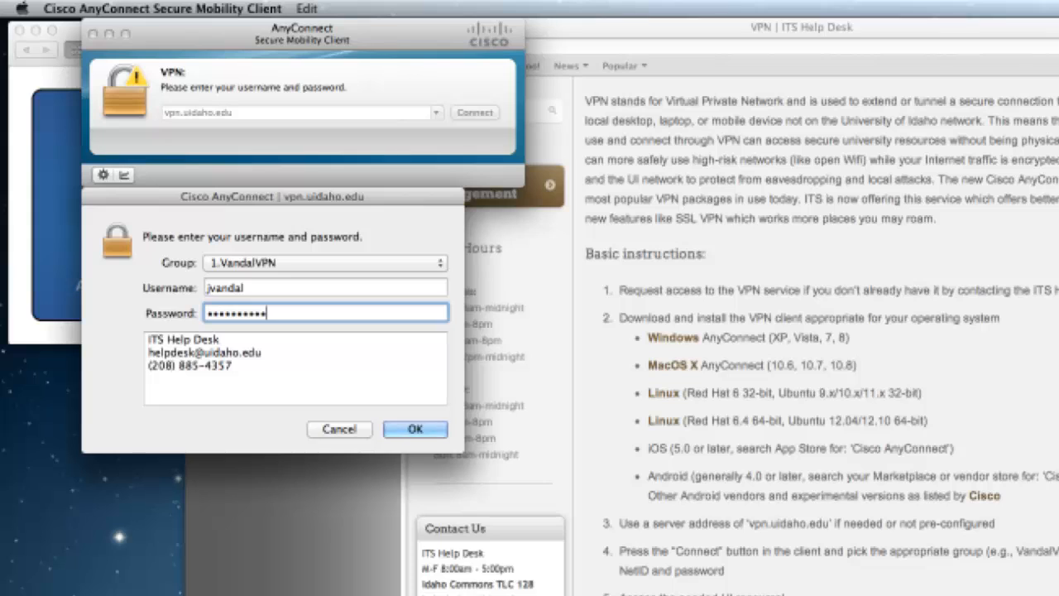
# Submit the NetID and password with group 1.VandalVPN to establish the VPN connection.
pyautogui.click(415, 428)
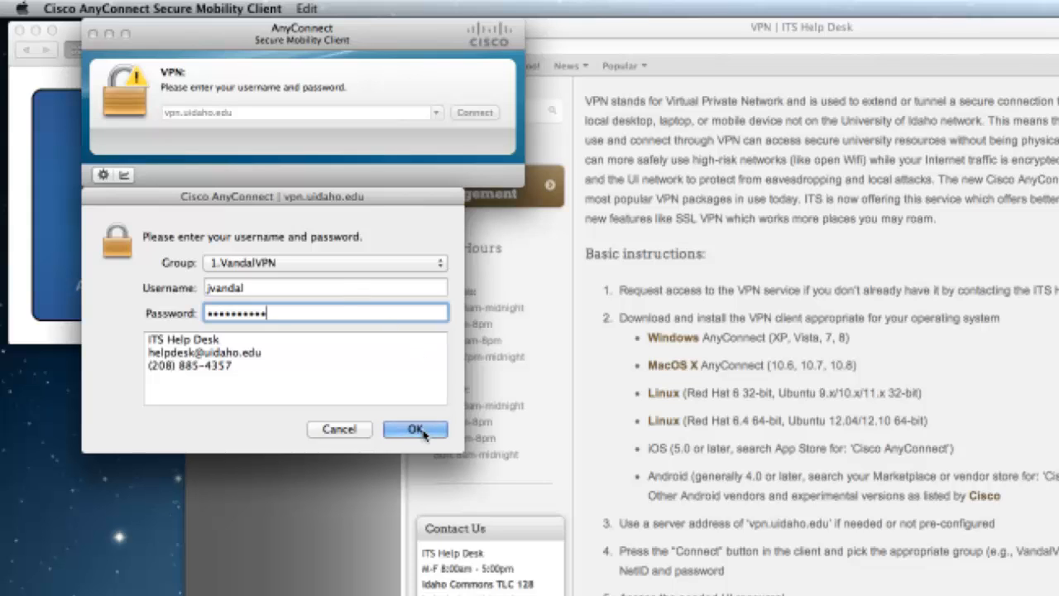
pyautogui.click(415, 430)
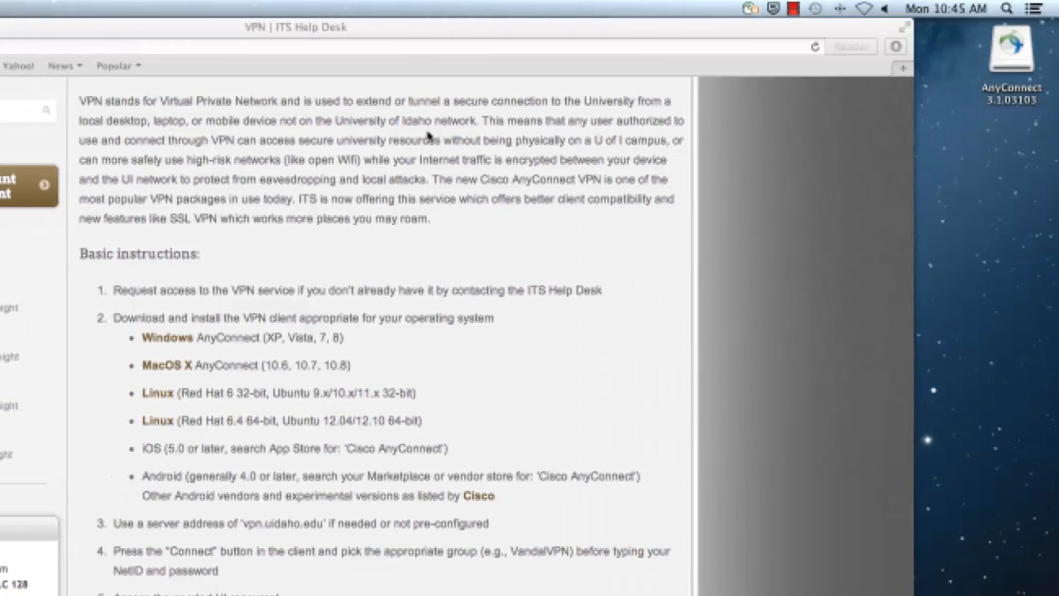
# Disconnect the vpn.uidaho.edu session from the AnyConnect menu bar icon.
pyautogui.click(751, 9)
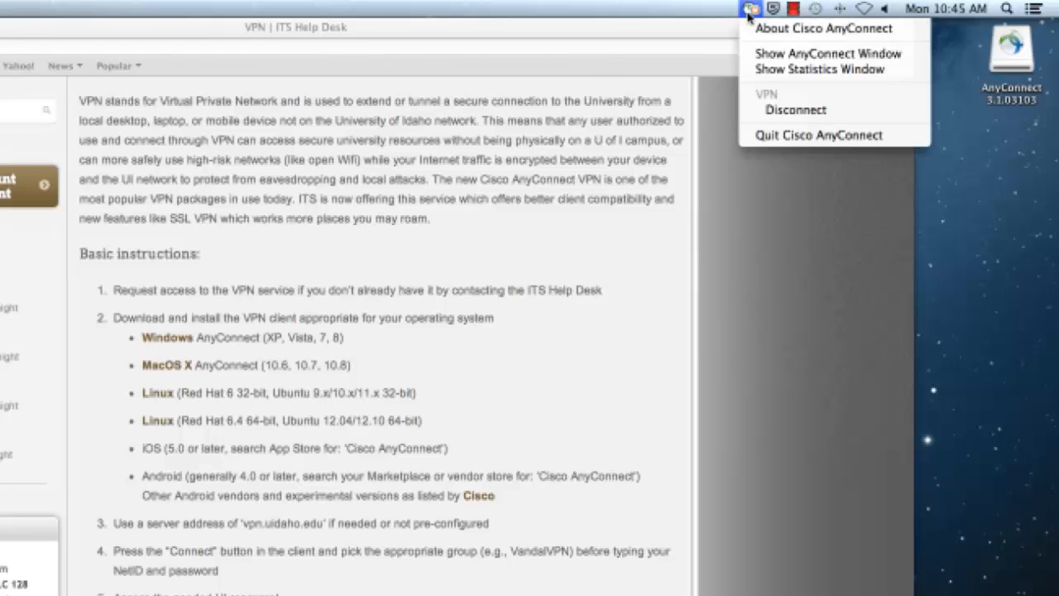
pyautogui.moveTo(751, 43)
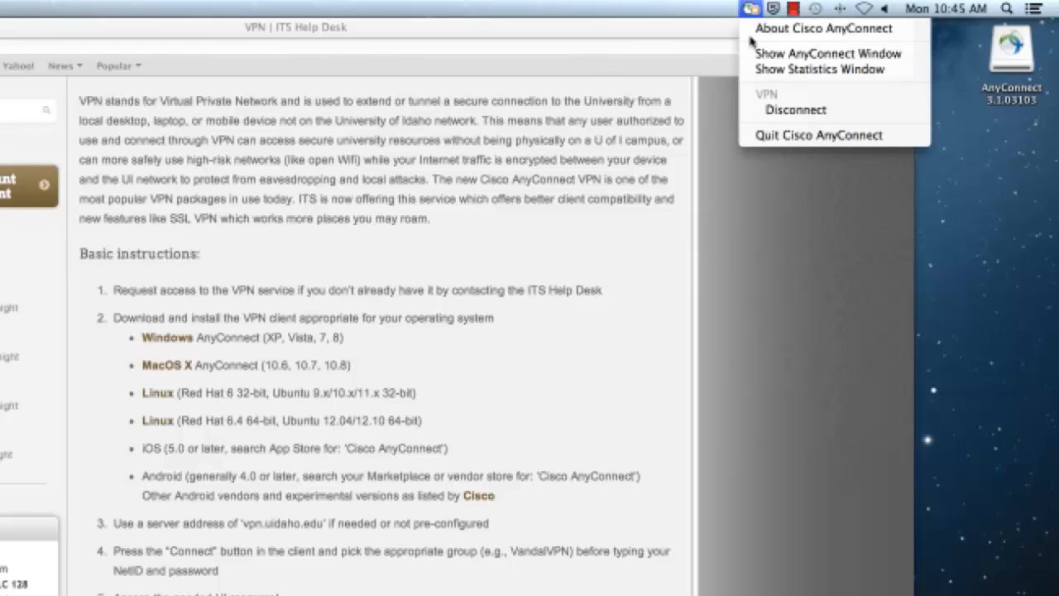
pyautogui.moveTo(798, 109)
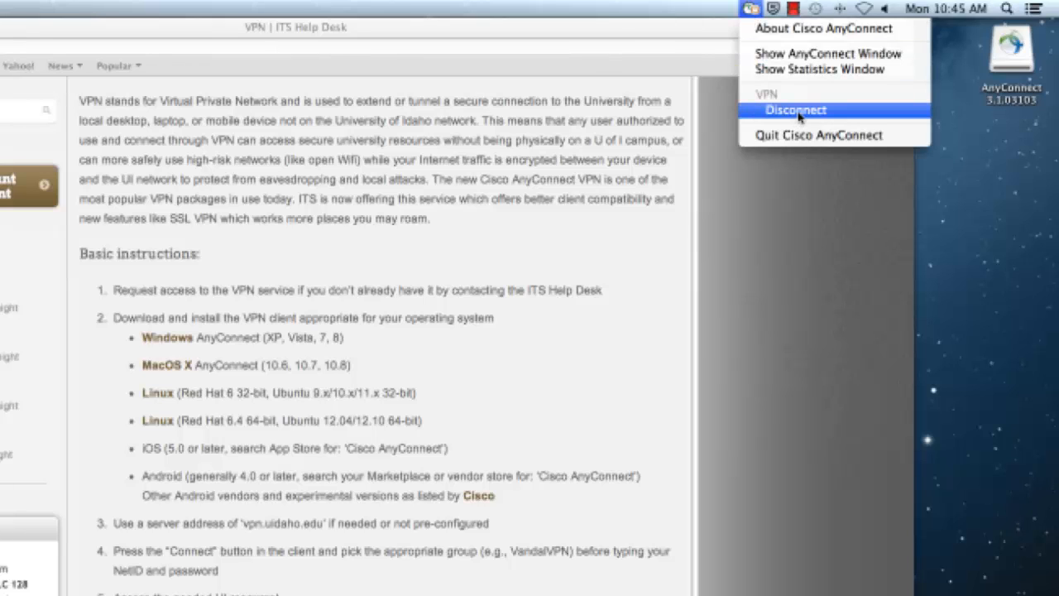
pyautogui.click(794, 109)
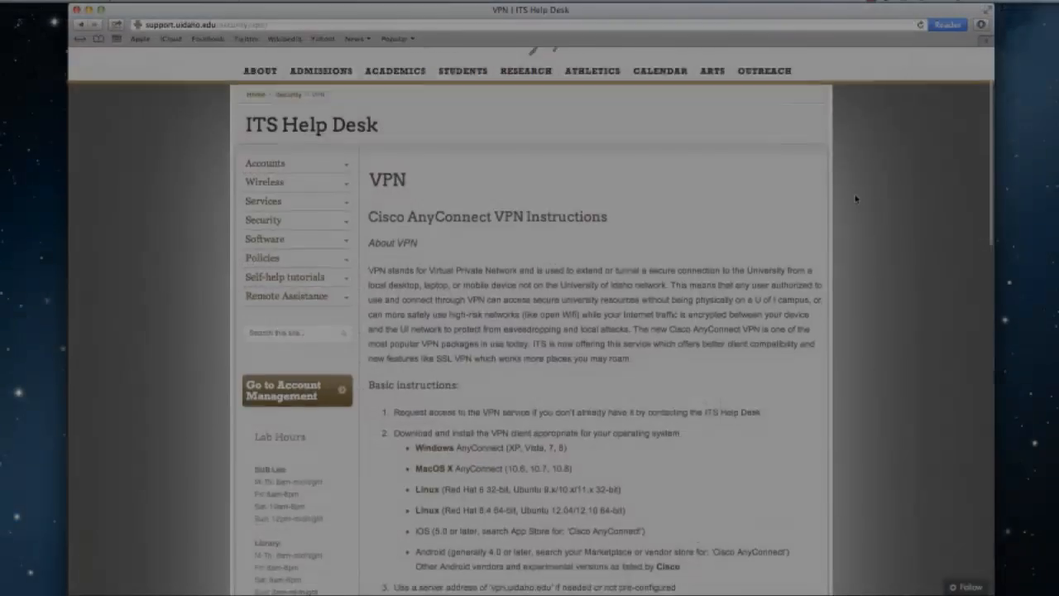
pyautogui.scroll(-3)
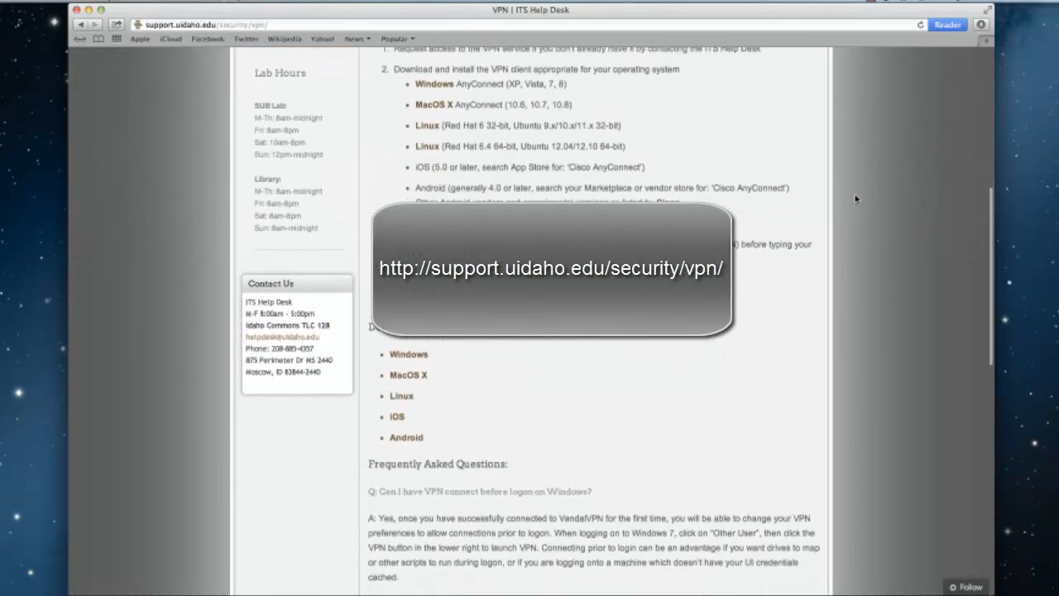
pyautogui.scroll(-3)
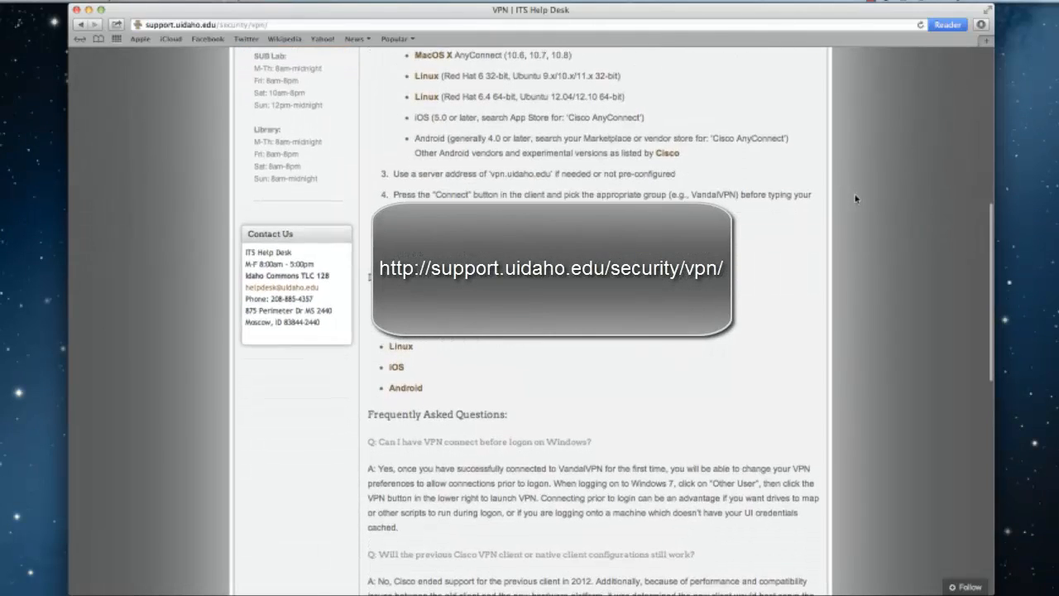
pyautogui.scroll(3)
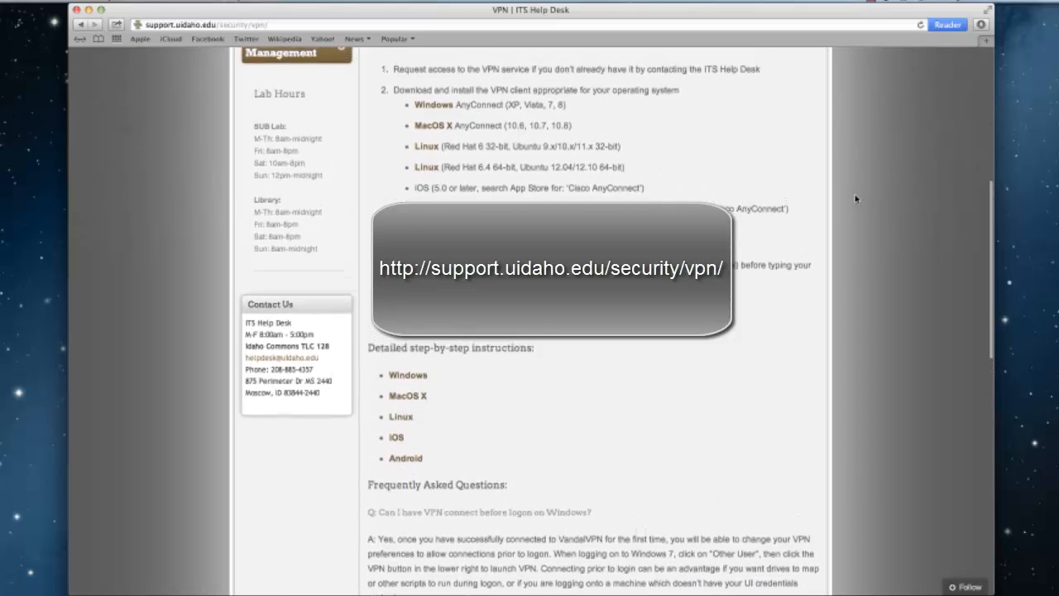
pyautogui.scroll(3)
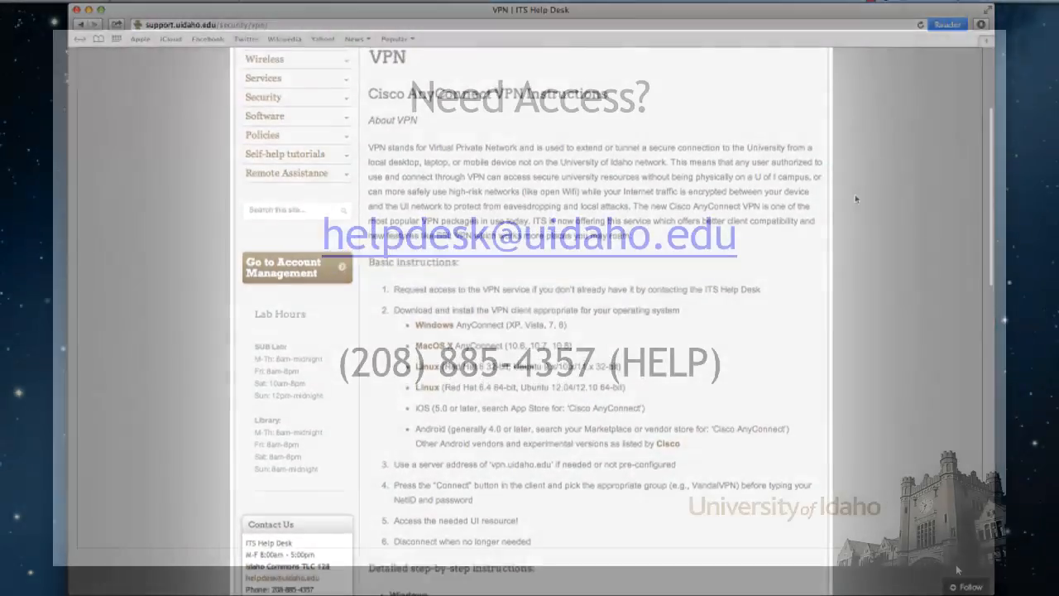